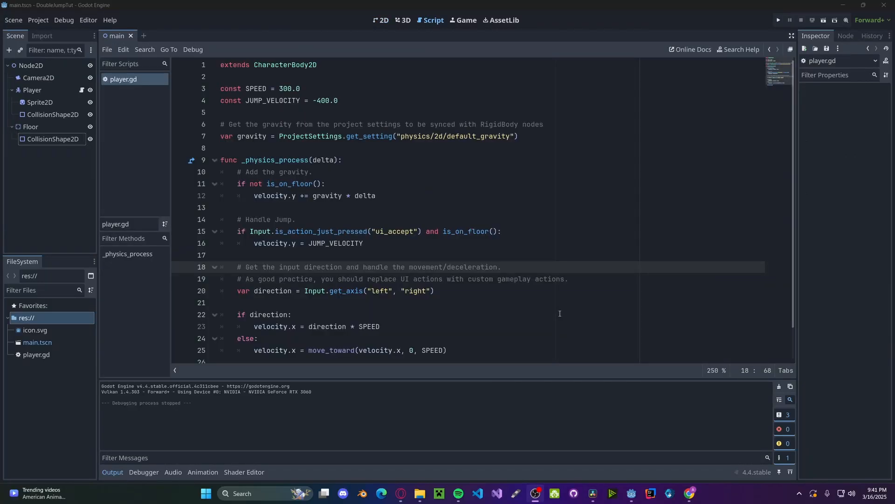
Add blank lines below the SPEED and JUMP_VELOCITY constants in player.gd.
left_click(32, 89)
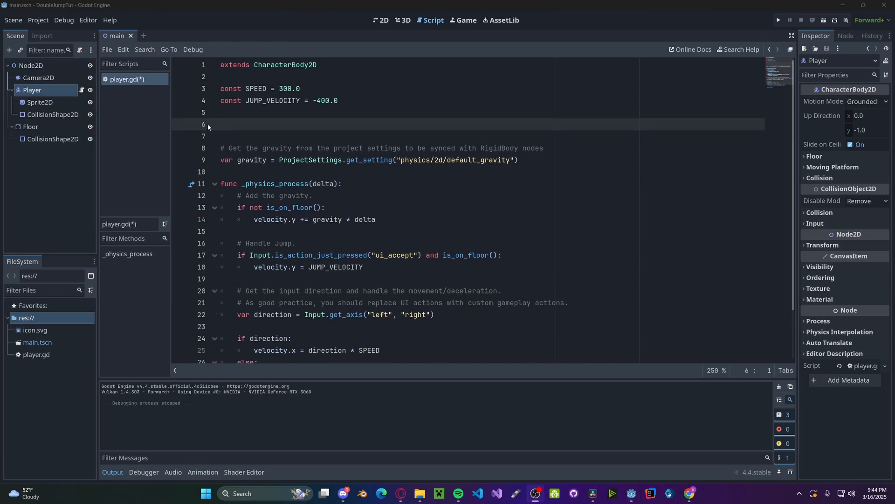
Declare var doubleJumped := false and reset it to false in an else: branch when on floor.
type("var doubleJumped")
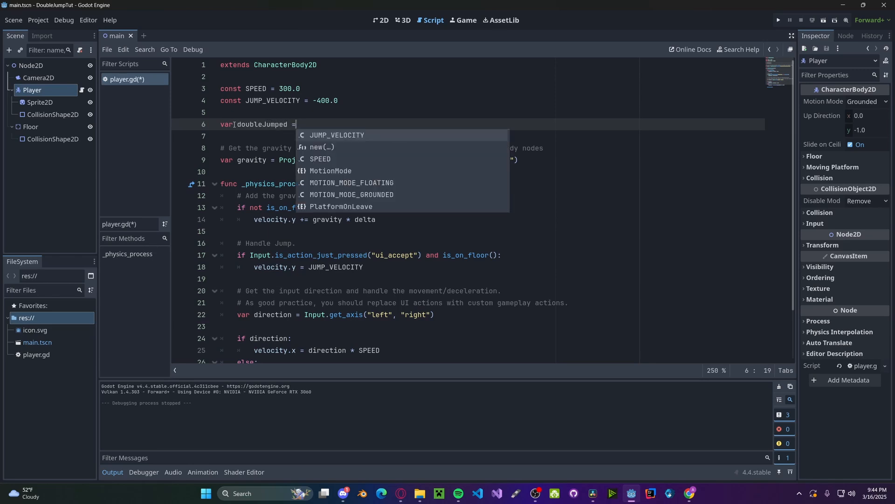
type("= false")
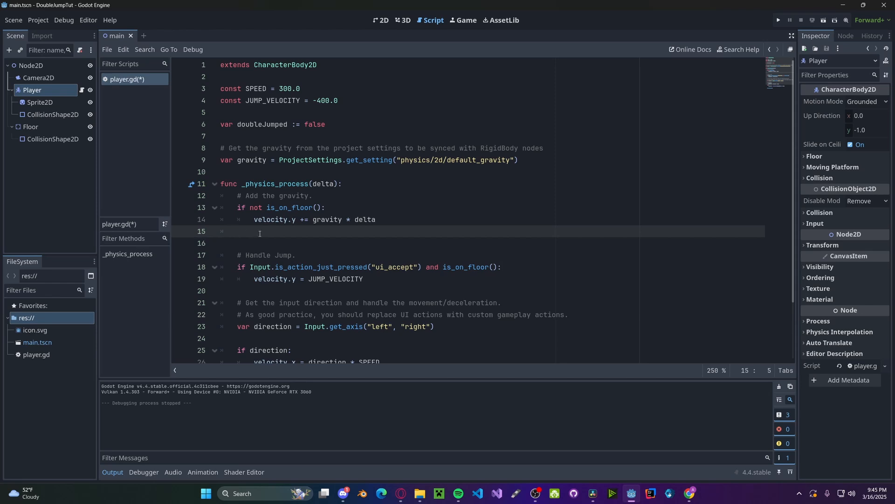
type("else:")
type("doubleJumped = false")
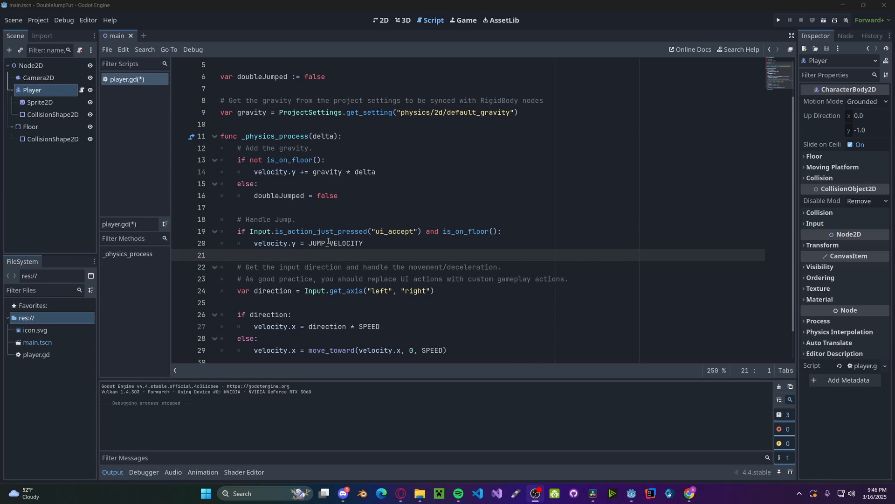
Change the jump condition to (is_on_floor() or !doubleJumped).
left_click(425, 232)
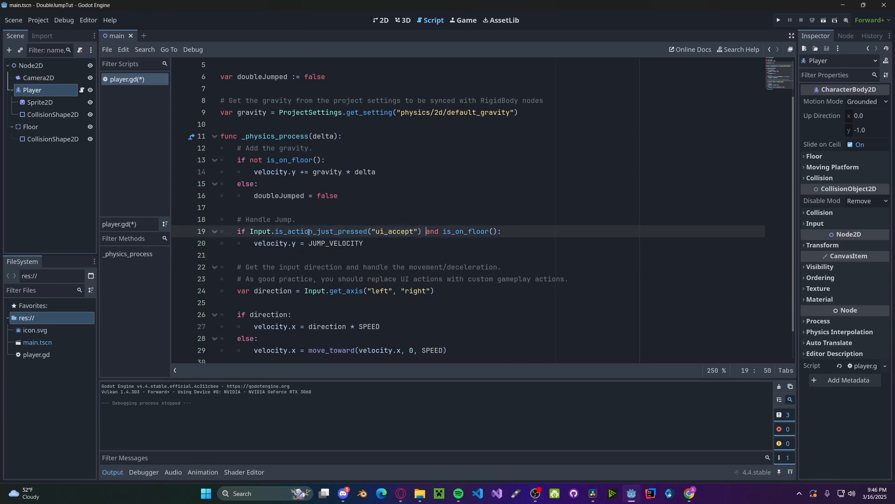
left_click(448, 232)
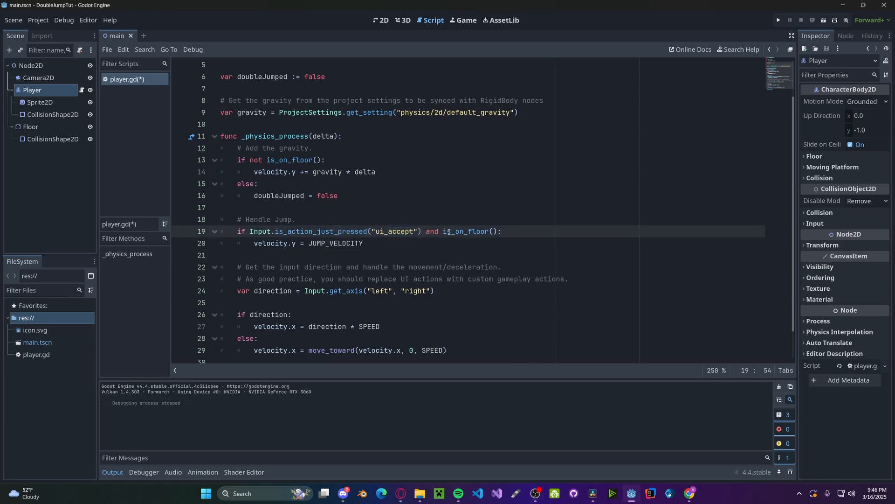
scroll("up", 3)
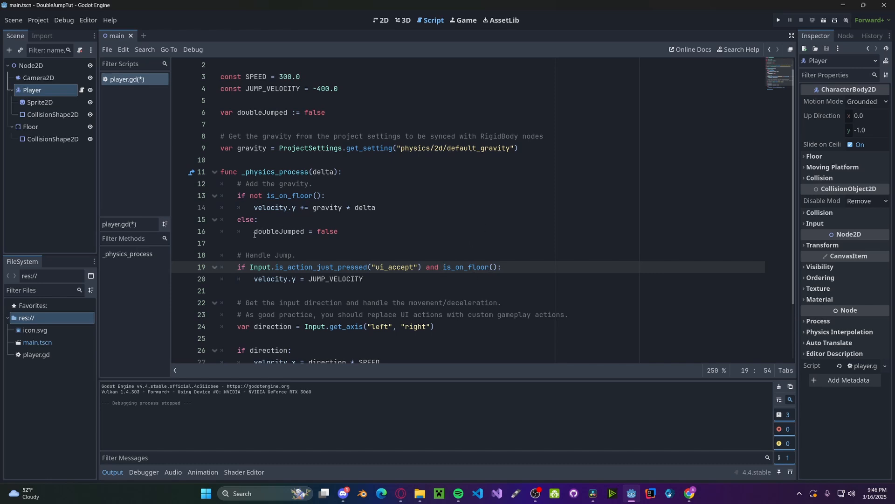
double_click(279, 231)
type("(")
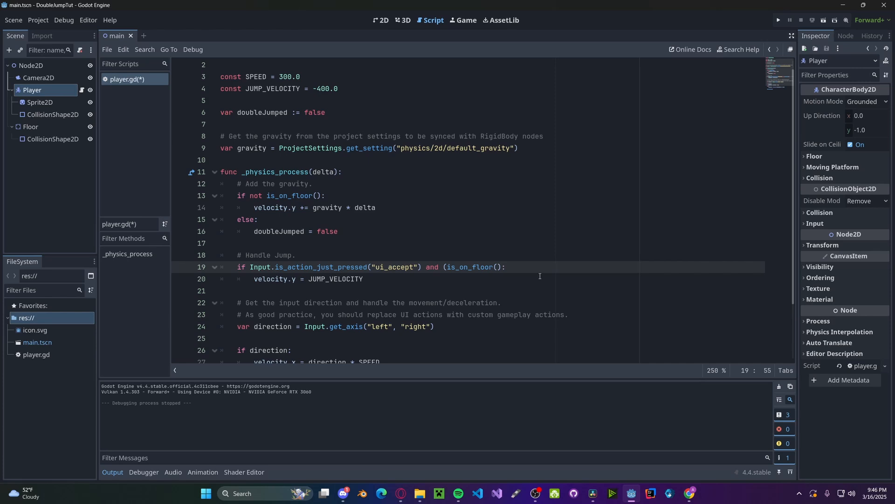
type("or !doubleJumped)")
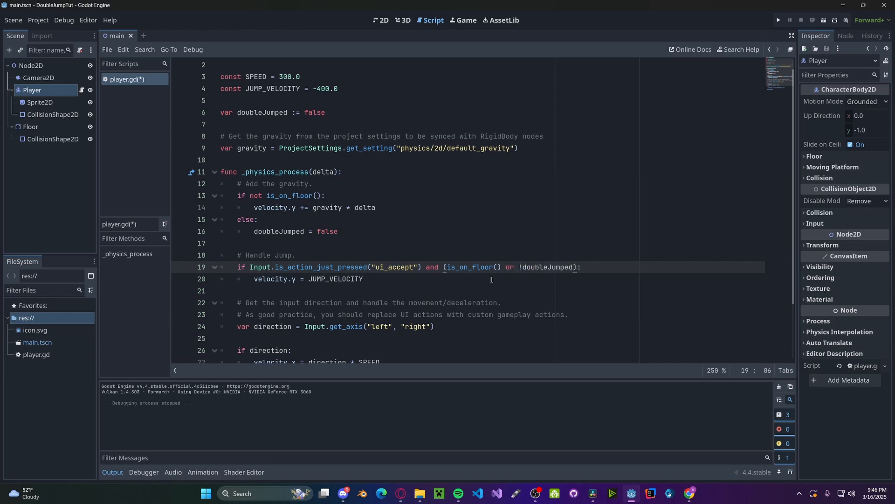
mouse_move(563, 281)
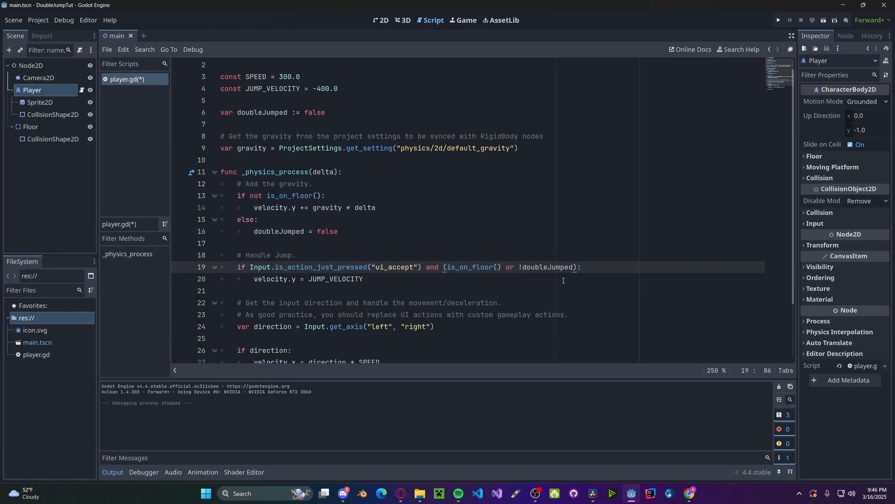
Set doubleJumped true inside if !is_on_floor(): and run the project to test.
scroll("down", 3)
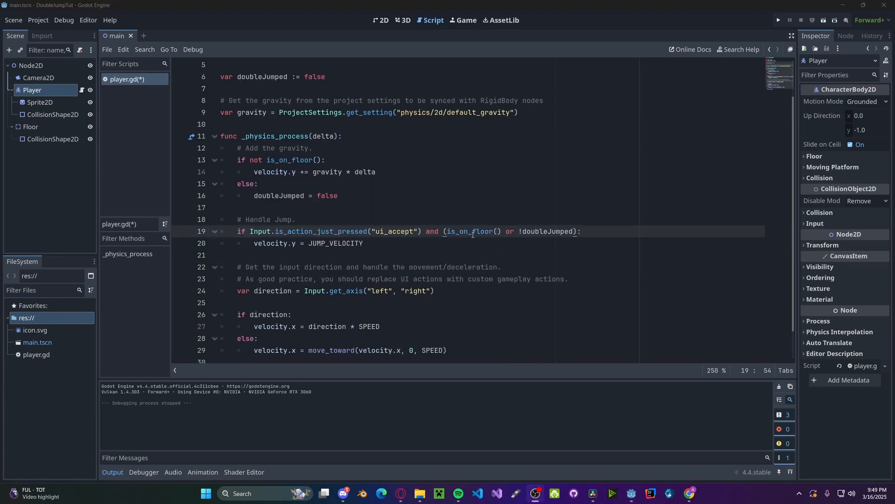
mouse_move(533, 267)
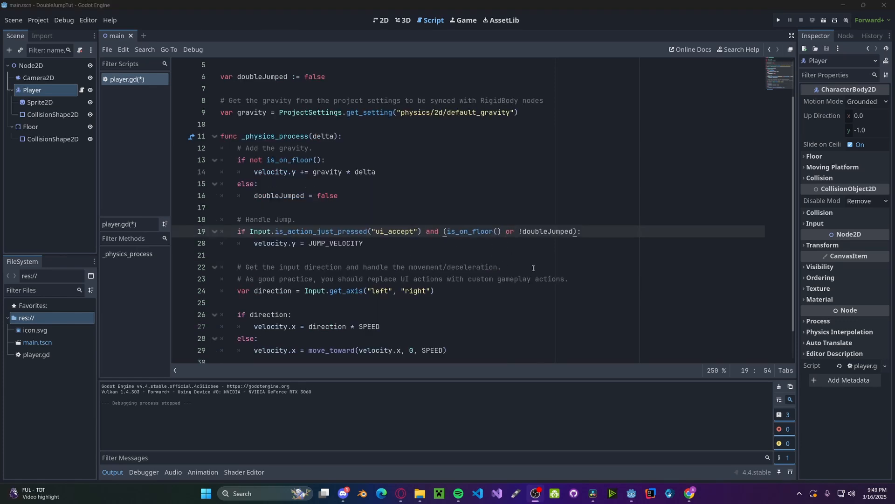
type("if !is_on_floor()")
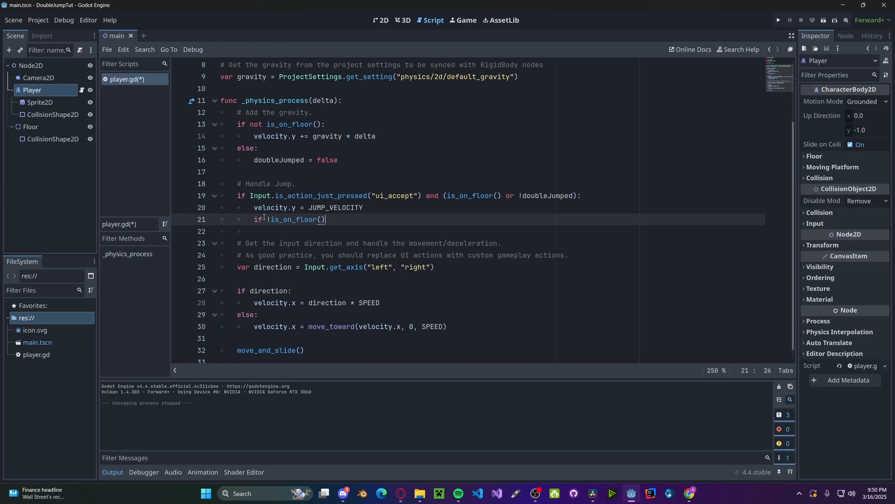
type(":")
type("doubleJumped = true")
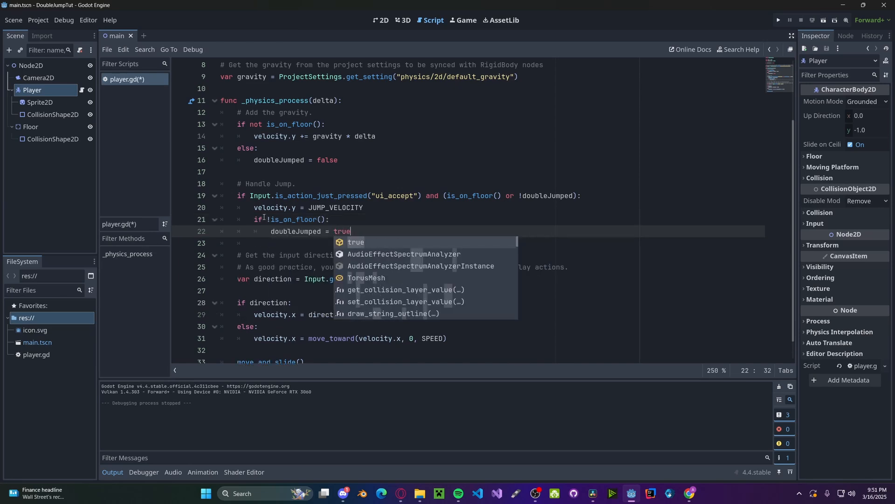
left_click(778, 20)
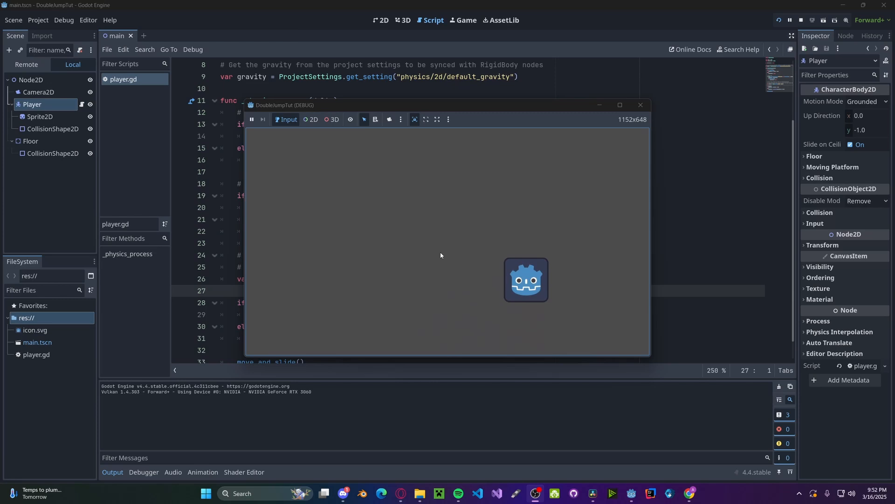